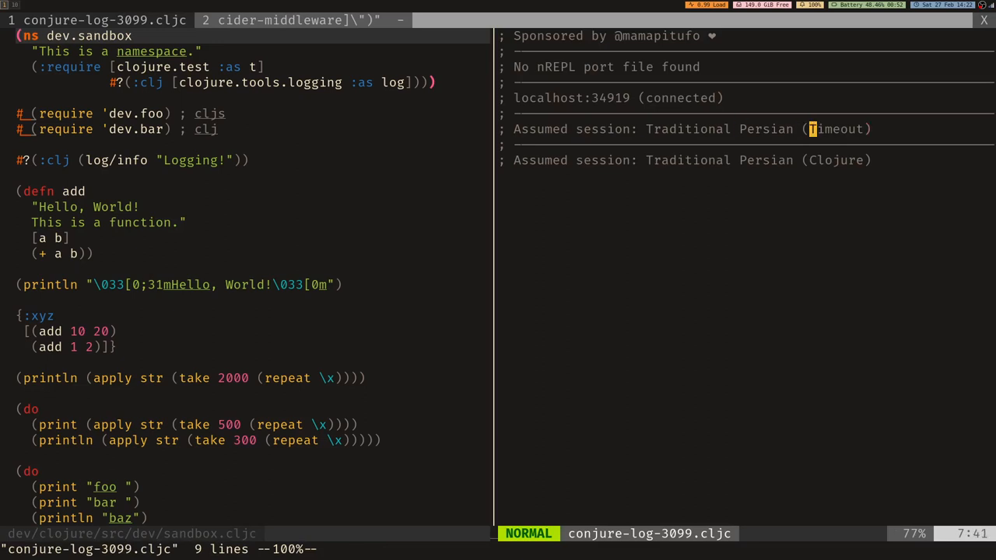
Step: Close the Conjure log split beside sandbox.cljc
{"action": "key", "text": "v"}
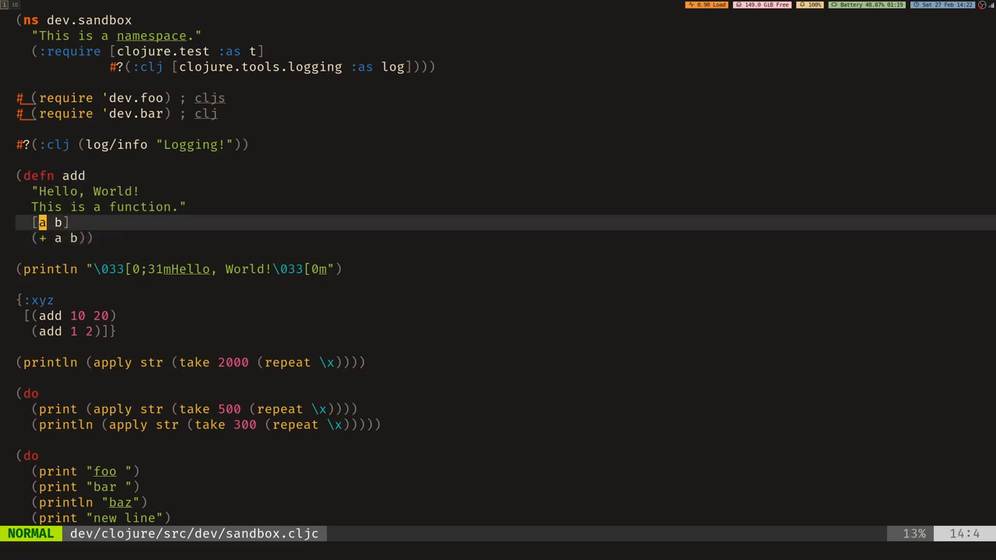
Step: Evaluate sandbox.cljc and the dev.sandbox/add form, then open a blank line below add
{"action": "key", "text": "j"}
{"action": "type", "text": "(ns "}
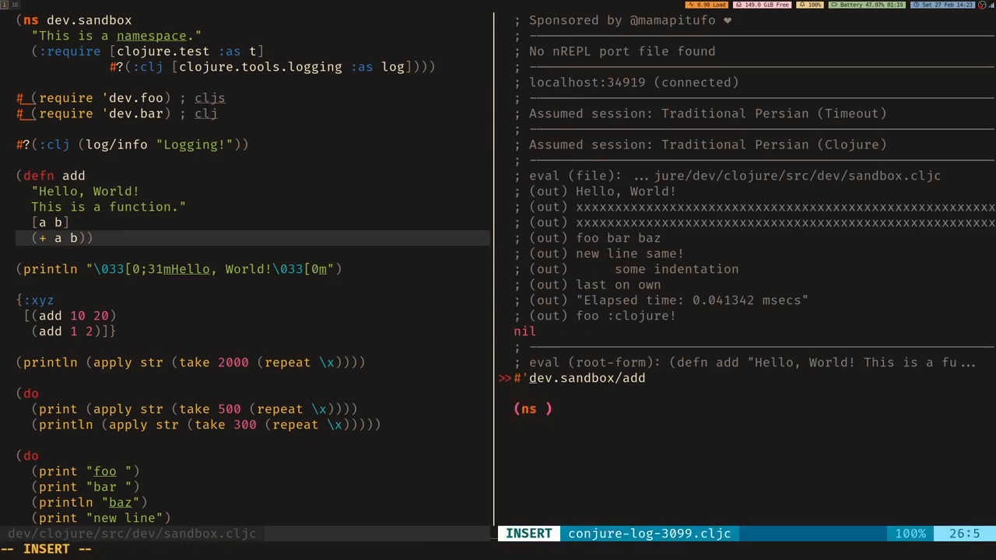
{"action": "type", "text": "dev.saan"}
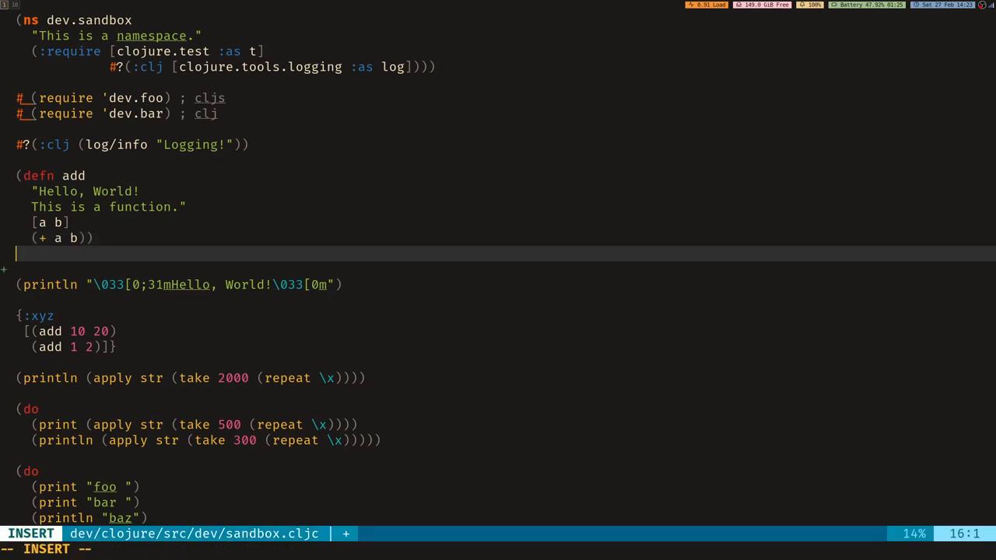
Step: Wrap defn add in (do …), empty its (+ a b) body, and append (add 2 5)
{"action": "type", "text": "(add )"}
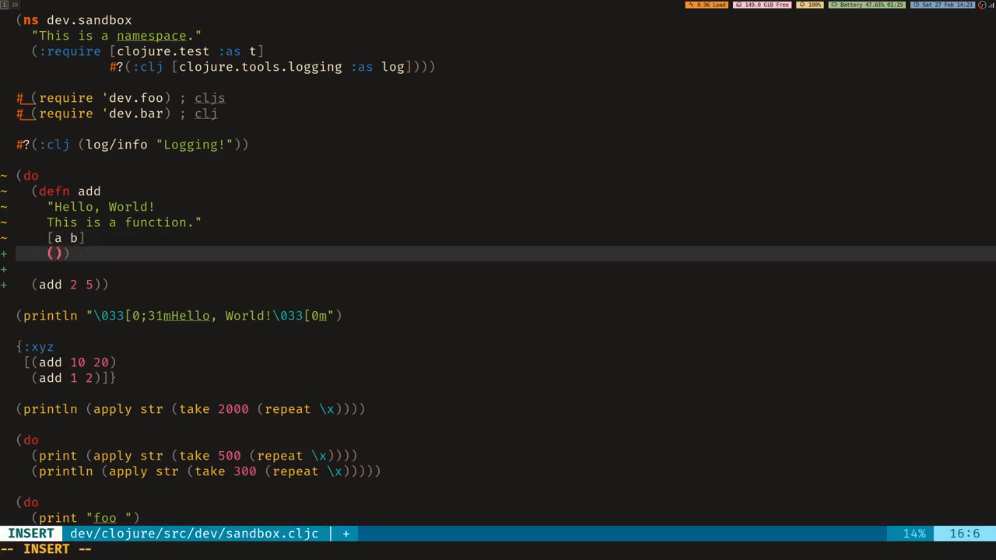
Step: Write the add body as (if (zero? b) a (recur (inc a) (dec b)))
{"action": "type", "text": "loop"}
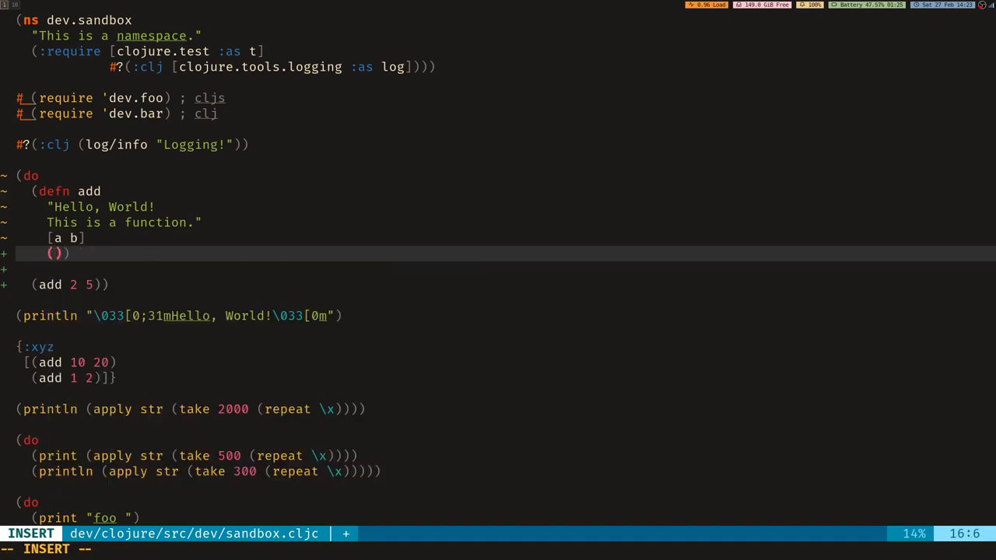
{"action": "type", "text": "recur"}
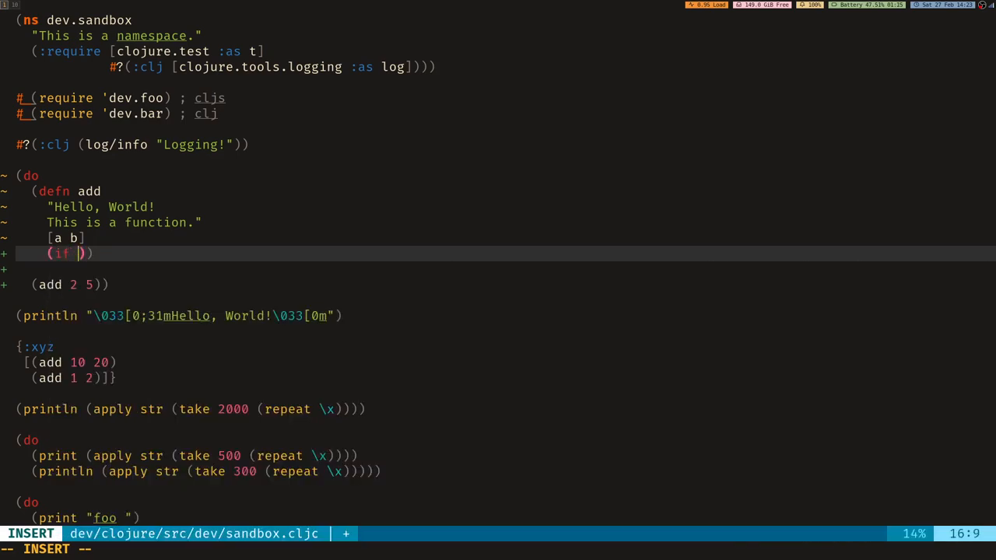
{"action": "type", "text": "("}
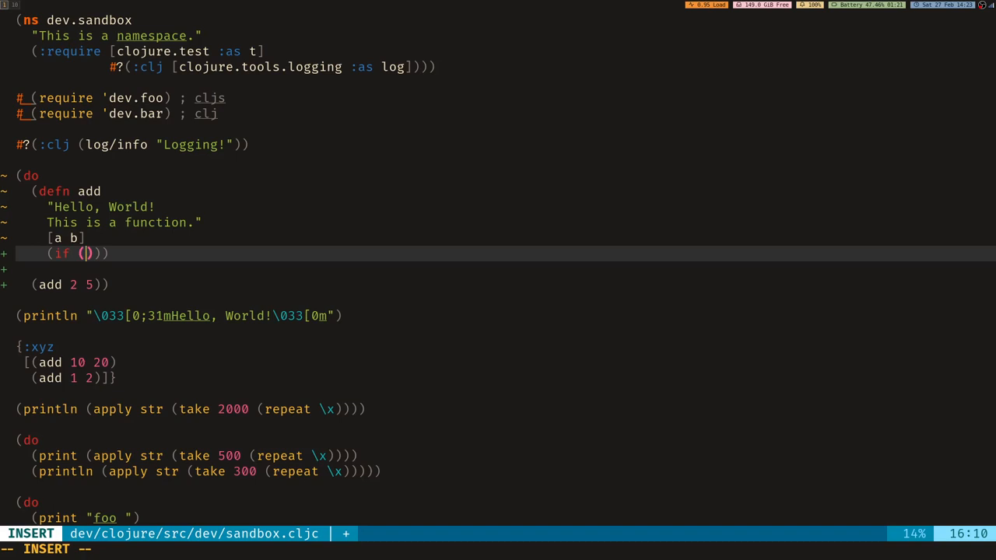
{"action": "type", "text": "zero? b"}
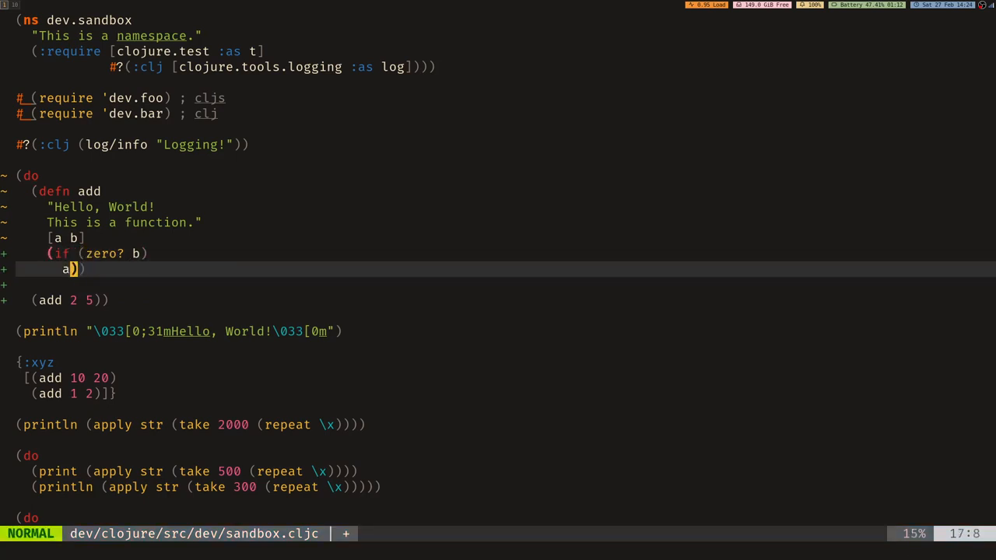
{"action": "key", "text": "i"}
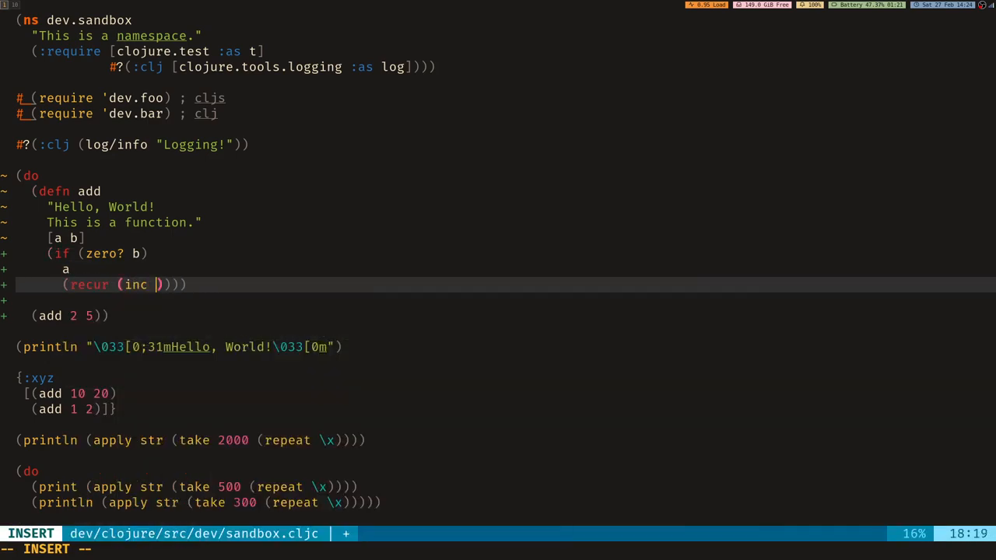
{"action": "type", "text": "a) (dec b"}
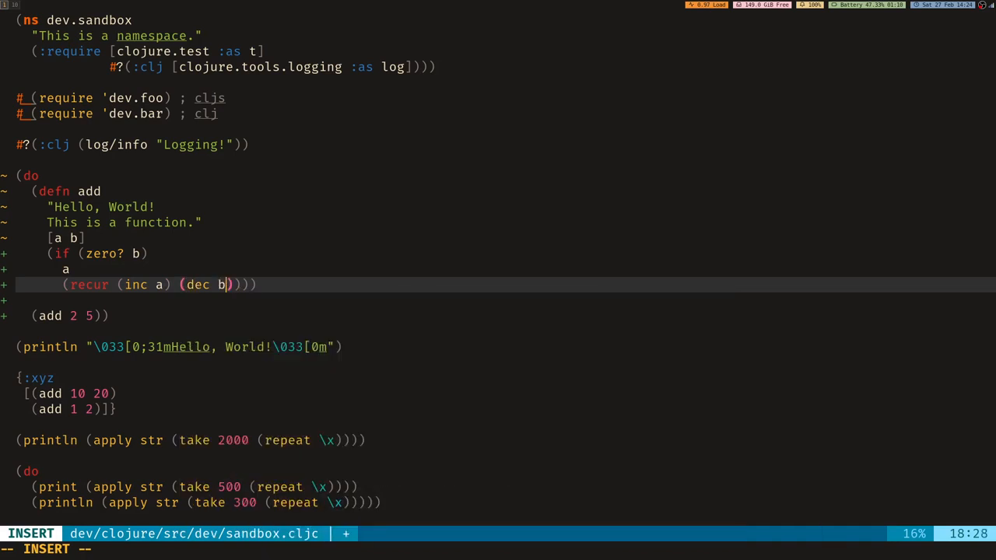
{"action": "key", "text": "Escape"}
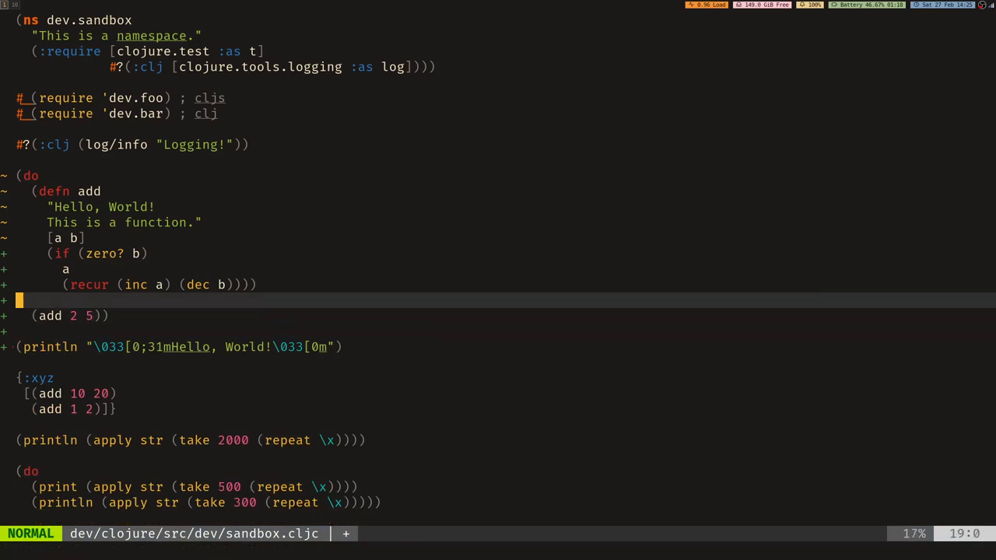
{"action": "key", "text": "v"}
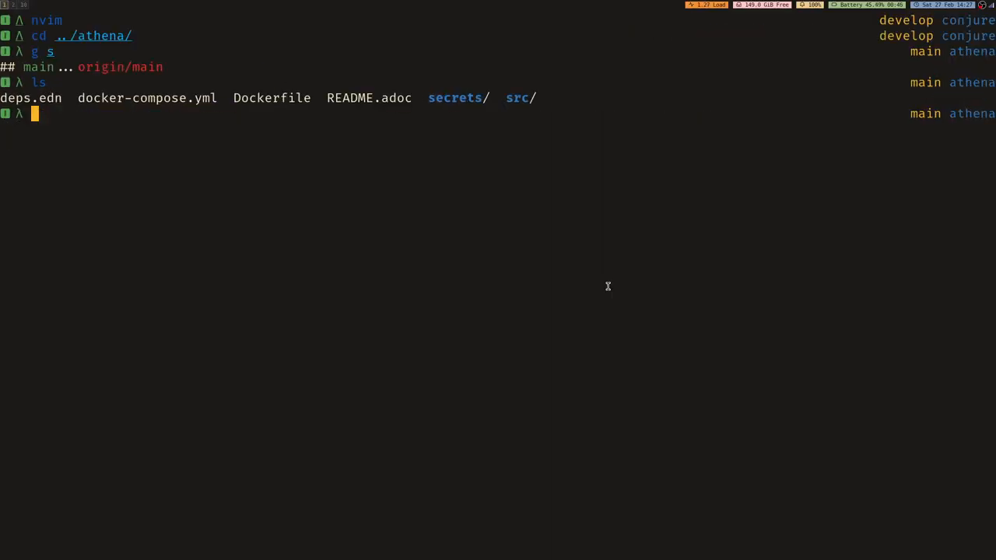
Step: Check .nrepl-port reads 8787 and launch nvim in the athena project
{"action": "type", "text": "cat .nrepl-port"}
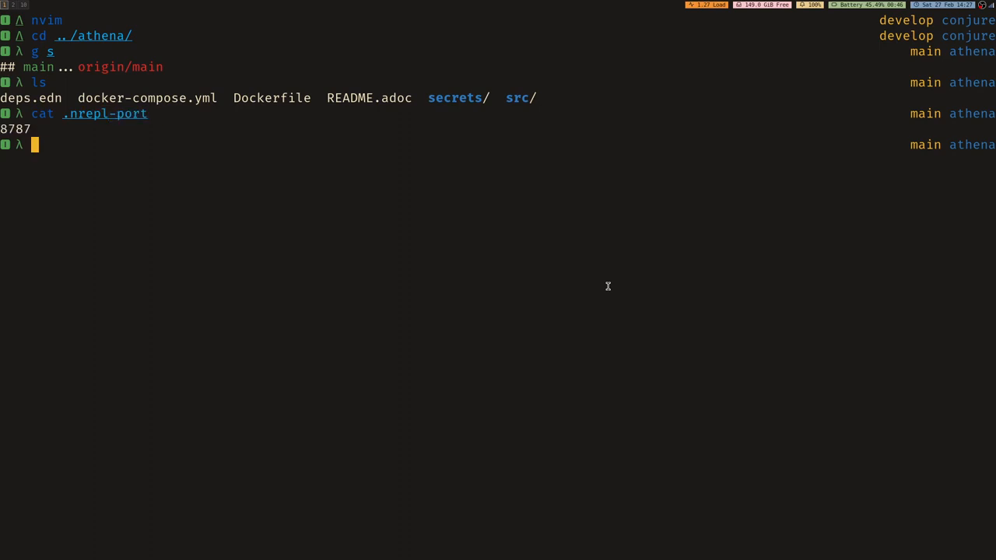
{"action": "type", "text": "nvim"}
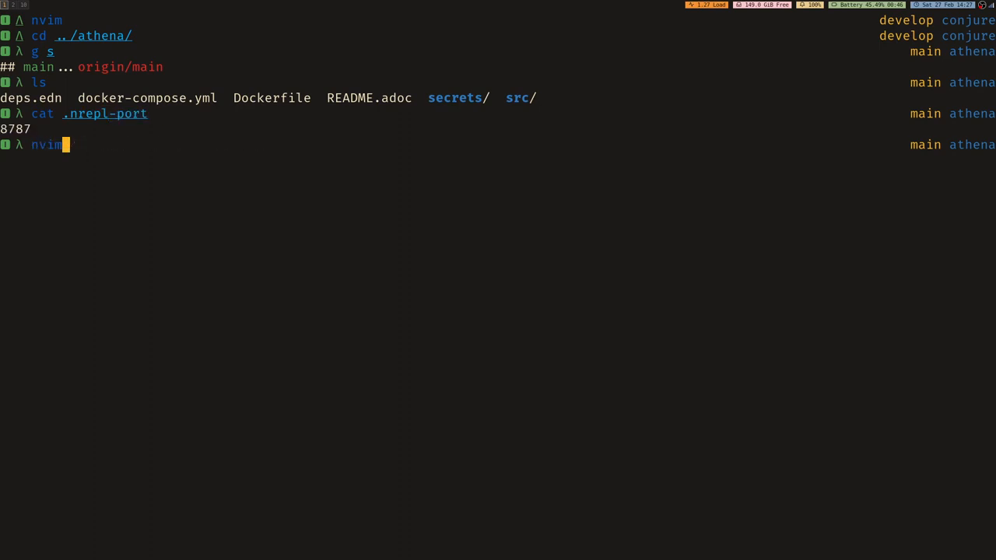
{"action": "key", "text": "enter"}
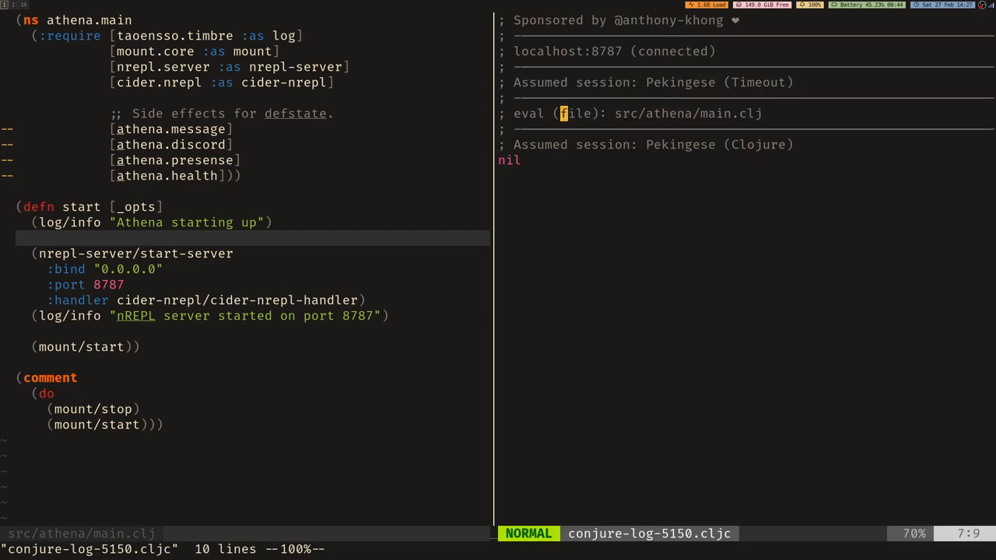
Step: Edit athena's .lnvim.fnl Conjure config file
{"action": "key", "text": "v"}
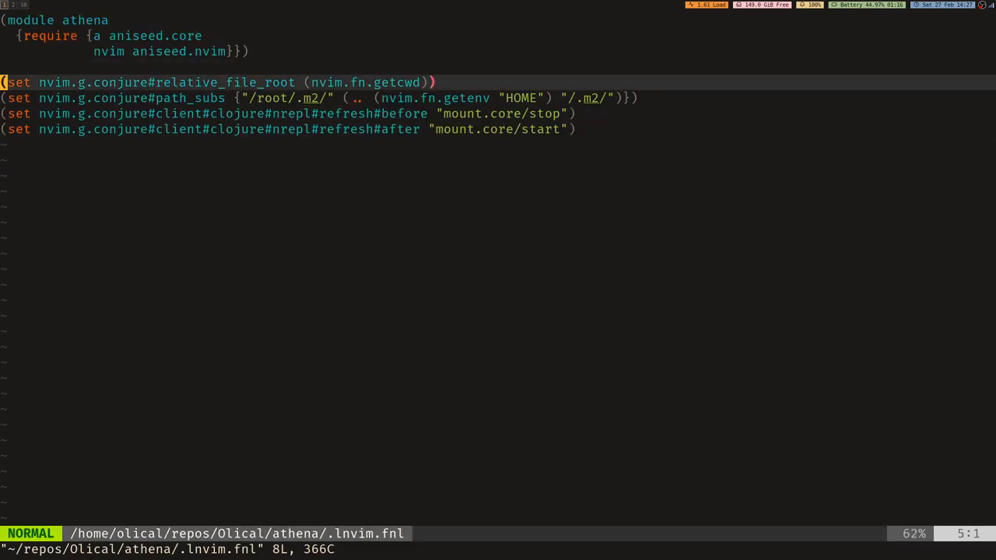
Step: Browse src/athena/ to list config.clj, discord, health, main, message and presense.clj
{"action": "key", "text": "l"}
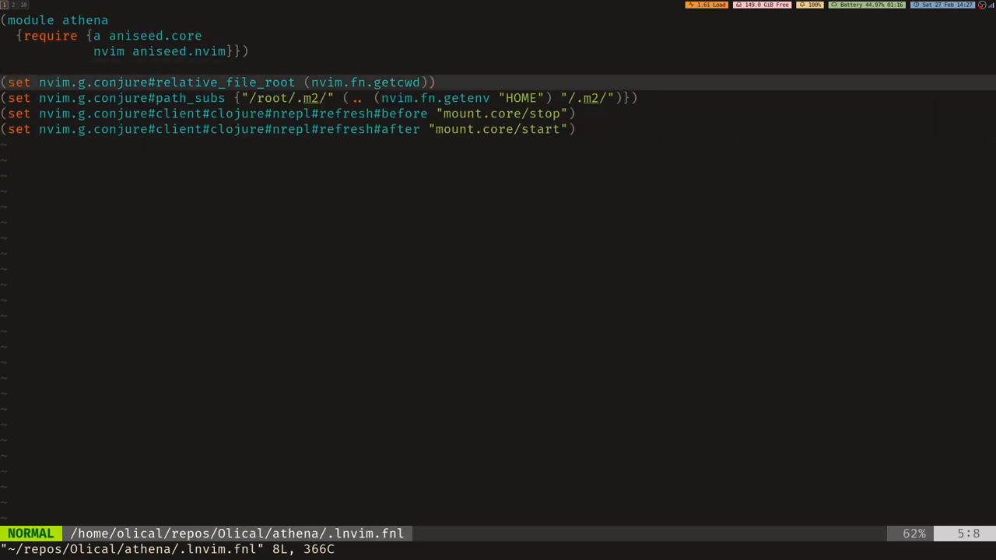
{"action": "key", "text": "v"}
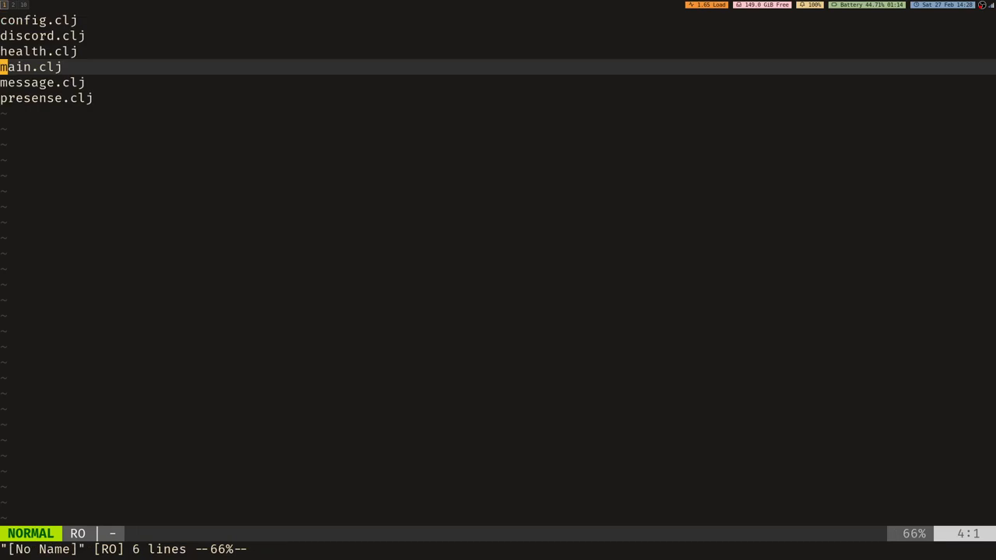
{"action": "left_click", "coordinate": [31, 67]}
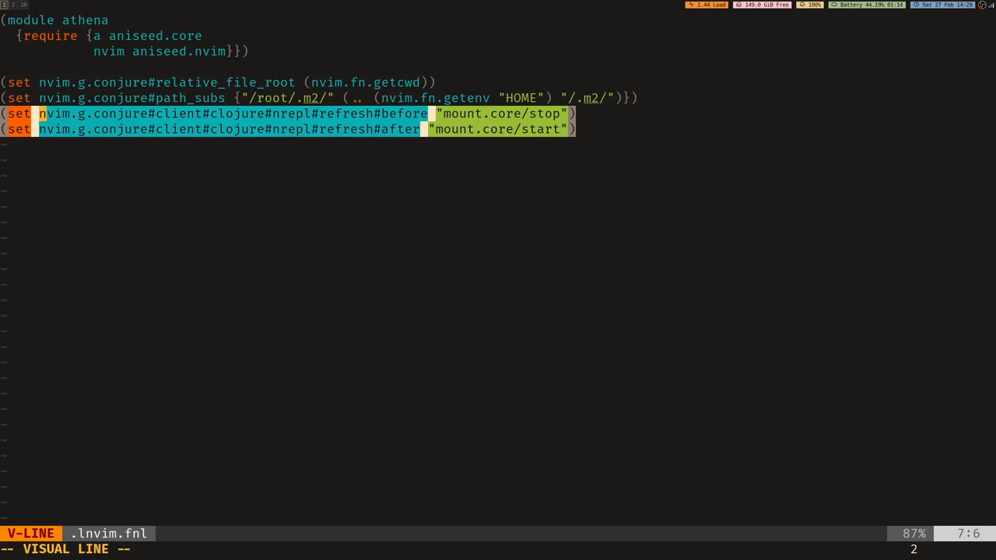
Step: Add and evaluate refresh before/after set lines that stop and restart mount
{"action": "key", "text": "Escape"}
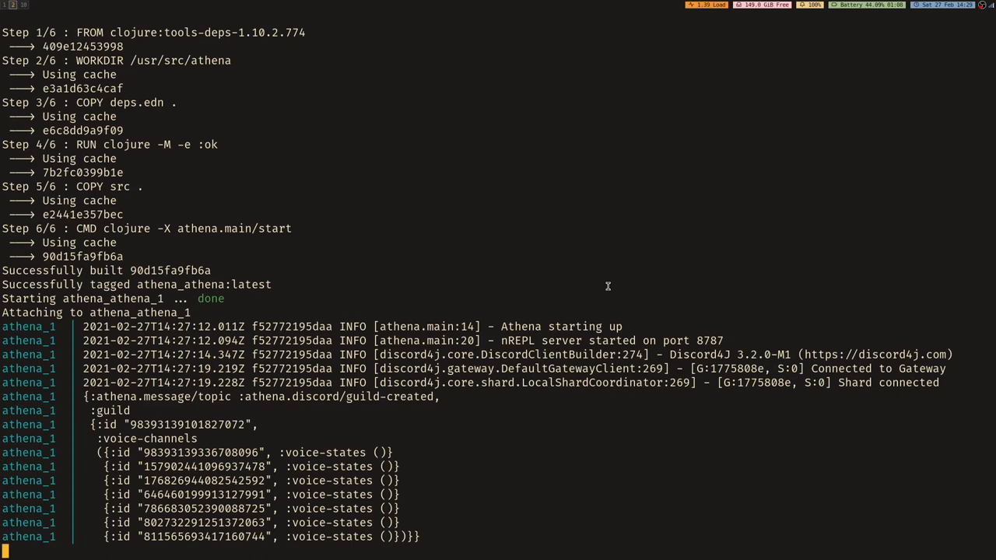
{"action": "mouse_move", "coordinate": [82, 428]}
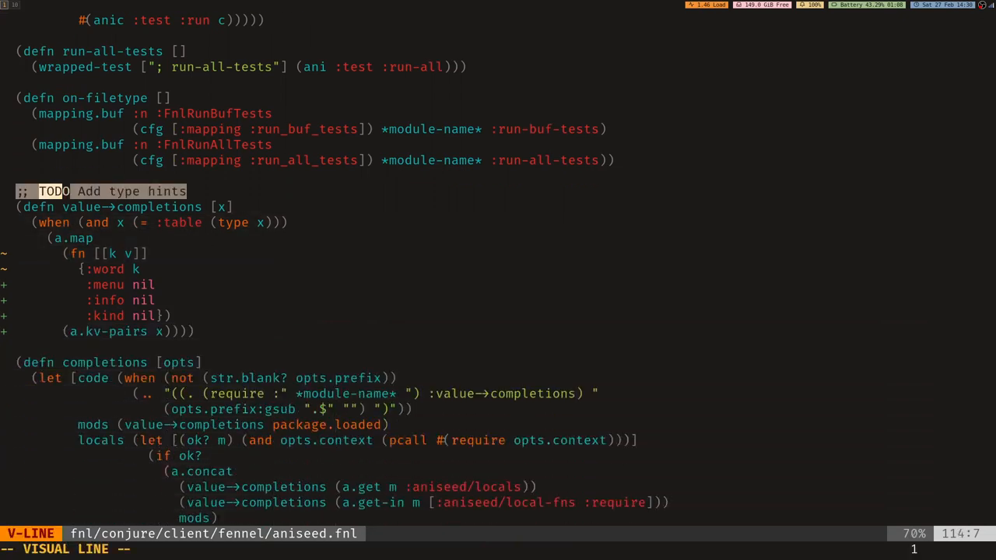
{"action": "key", "text": "Escape"}
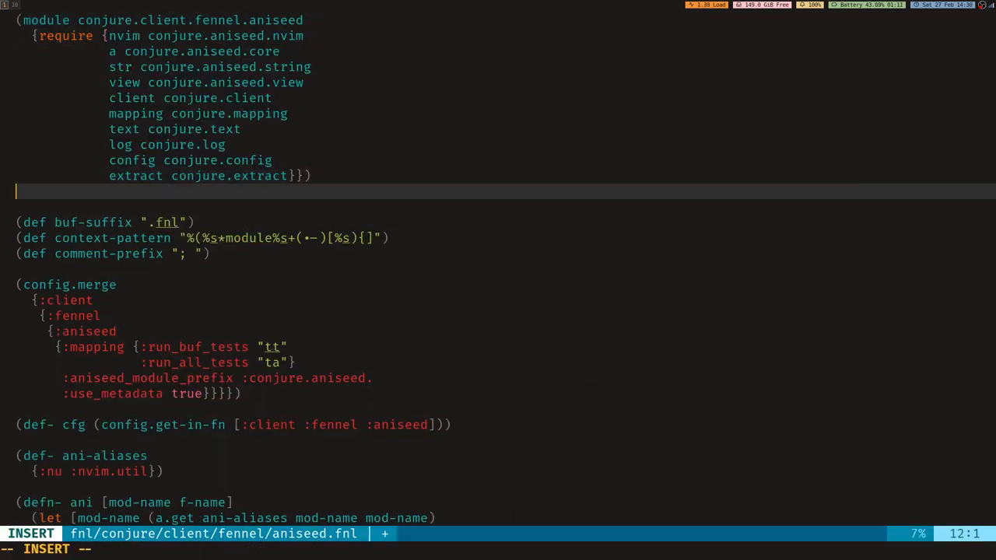
{"action": "type", "text": "a."}
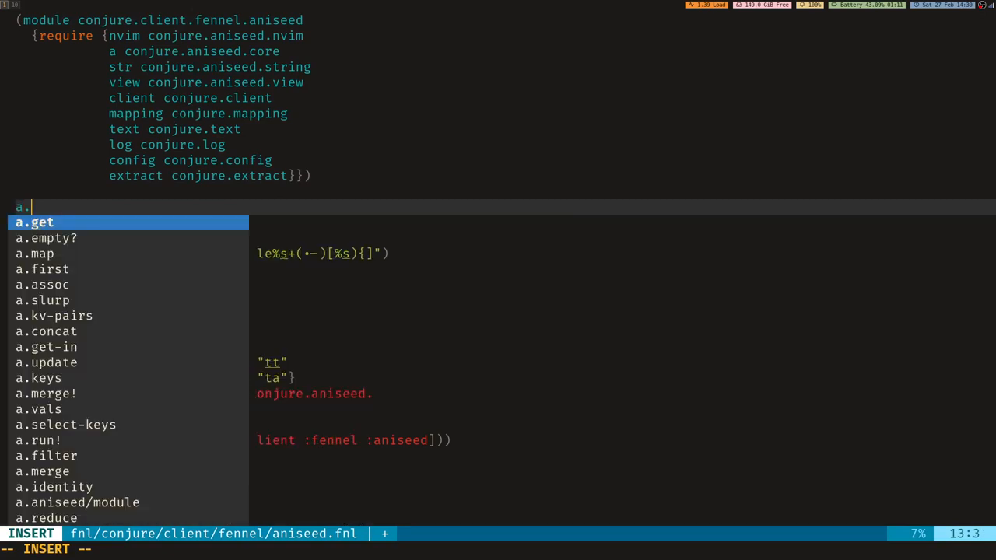
{"action": "key", "text": "Down"}
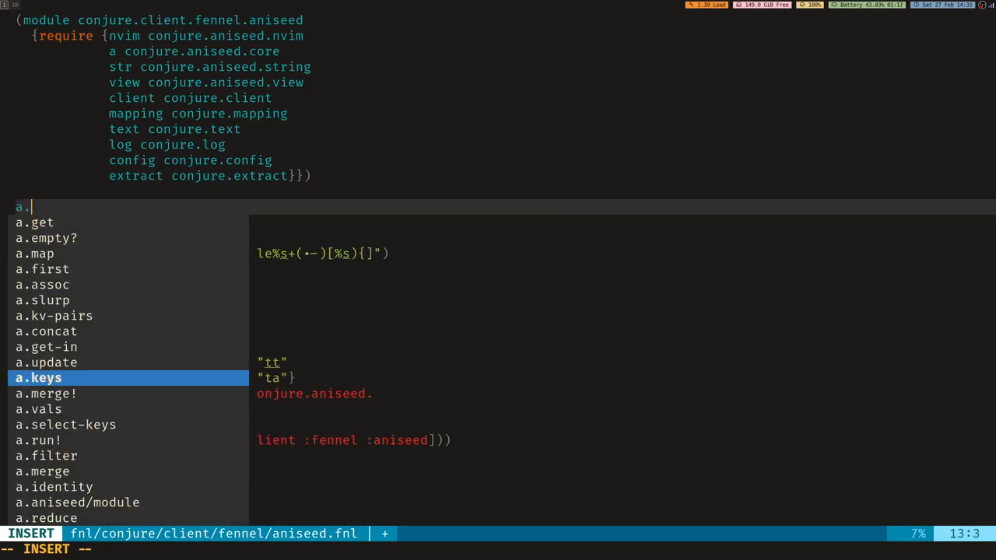
{"action": "key", "text": "Up"}
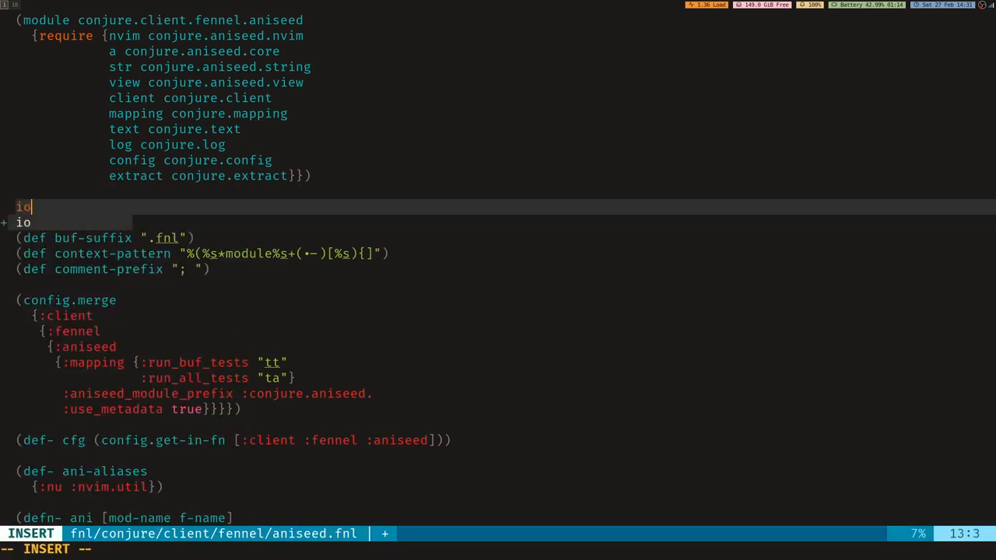
{"action": "type", "text": "."}
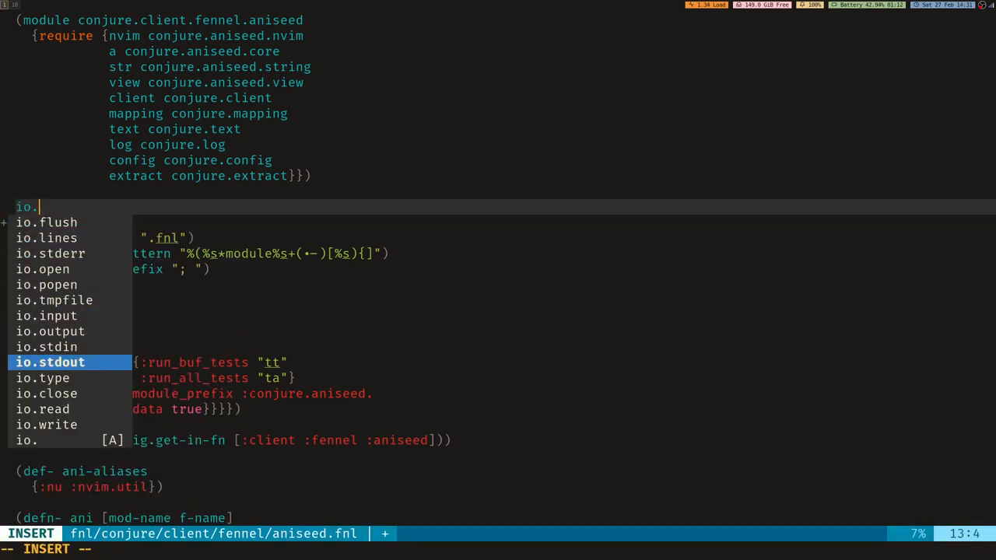
{"action": "key", "text": "Up"}
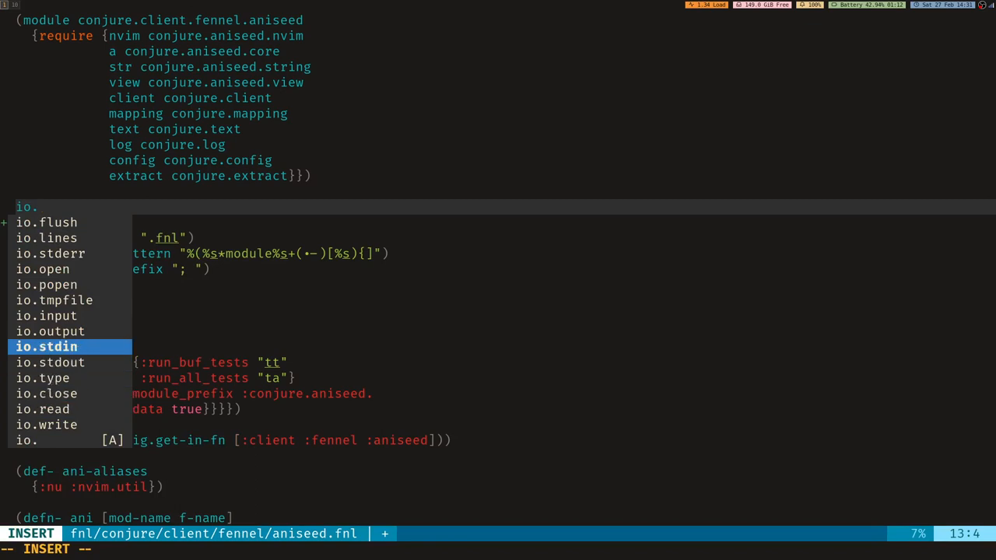
{"action": "key", "text": "Down"}
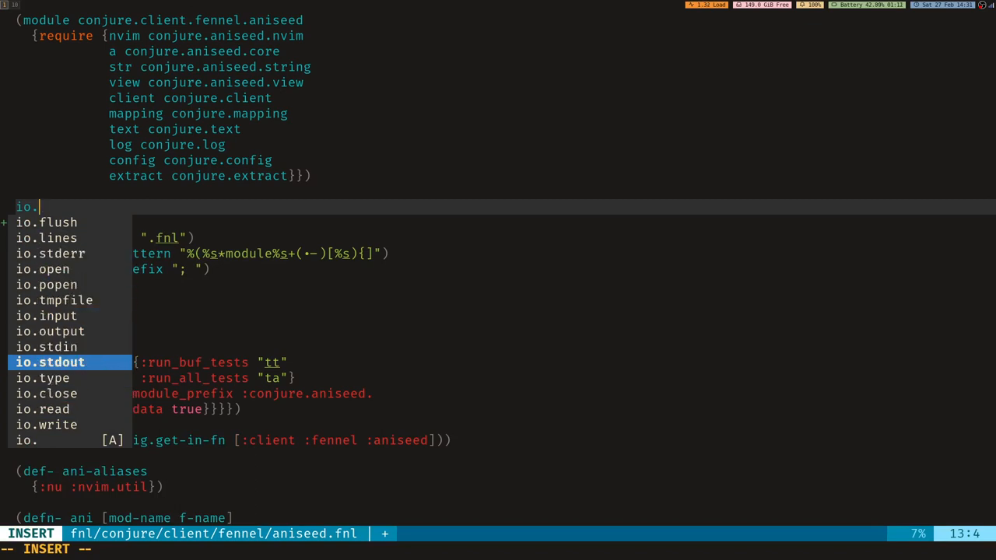
{"action": "key", "text": "Escape"}
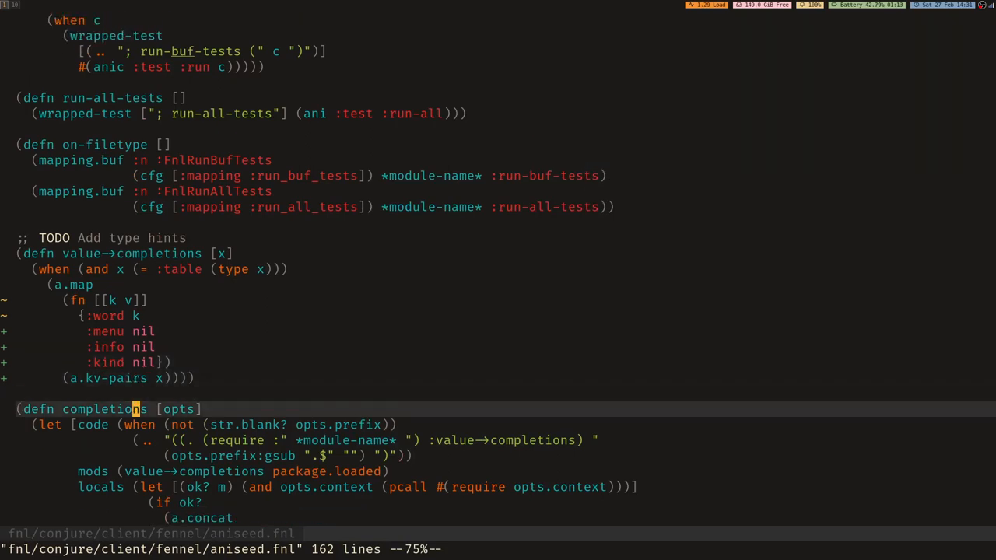
Step: Use (when (= :table (type x))), set :word k and :kind (type v), then save aniseed.fnl
{"action": "scroll", "scroll_direction": "down", "scroll_amount": 3}
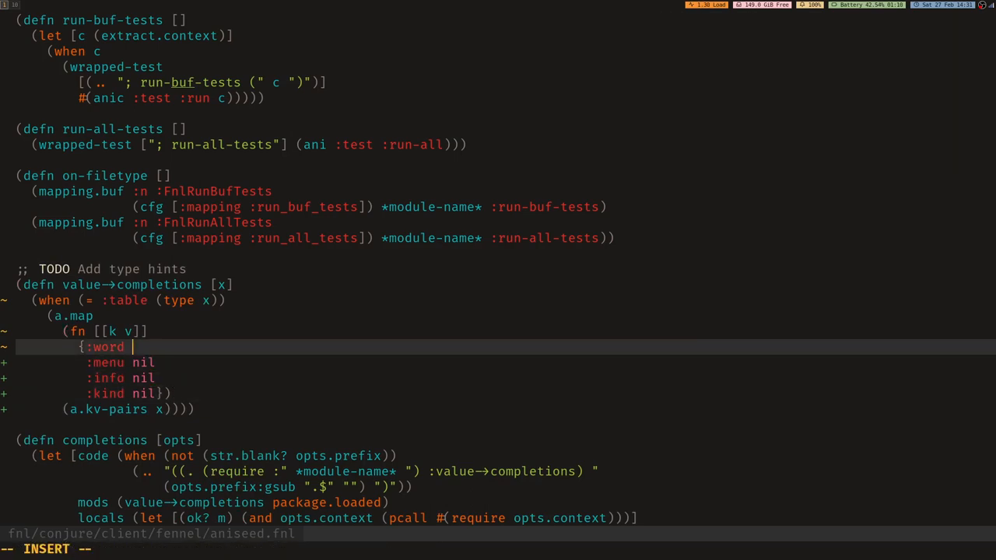
{"action": "type", "text": "k"}
{"action": "left_click", "coordinate": [126, 394]}
{"action": "type", "text": "\""}
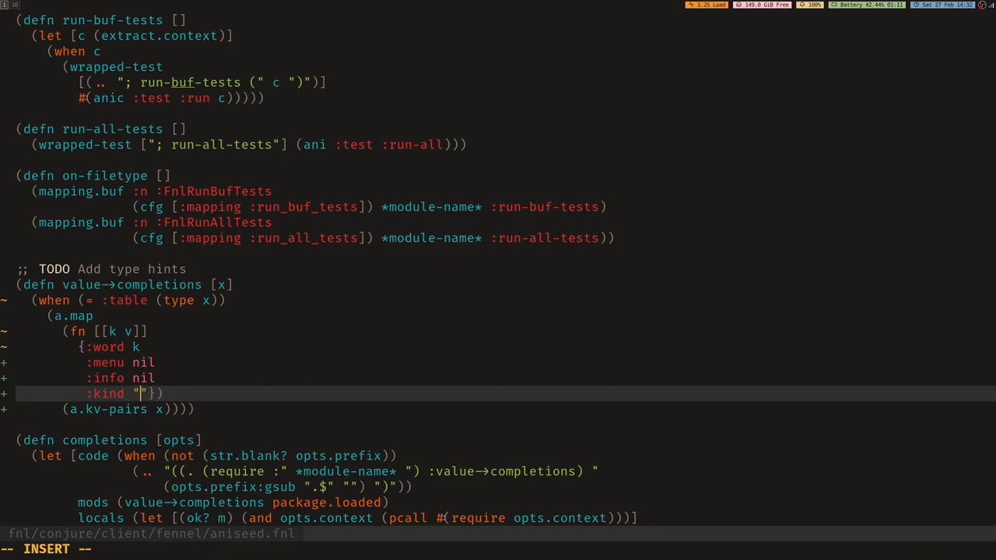
{"action": "type", "text": "x"}
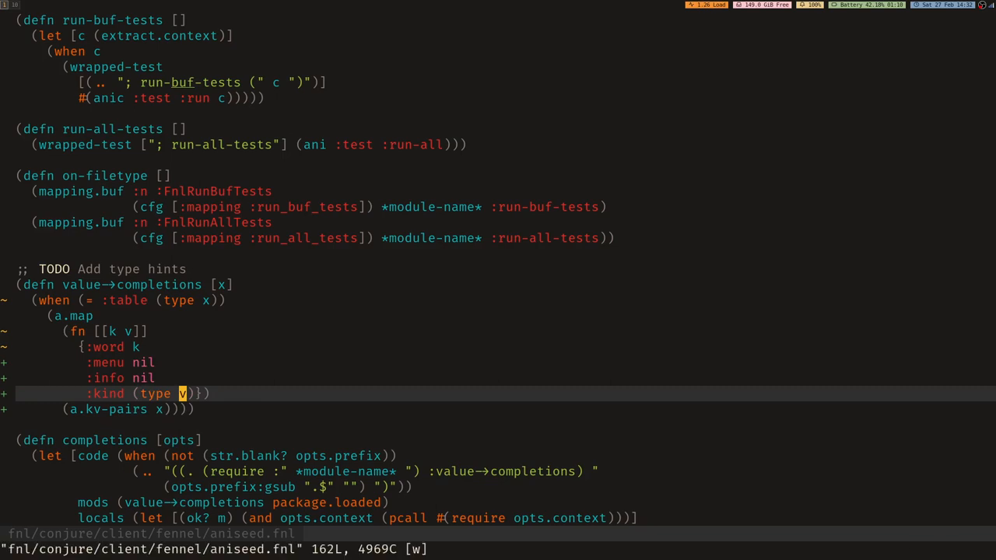
Step: Type a. and cycle through suggestions to see kinds like function and string
{"action": "type", "text": "a"}
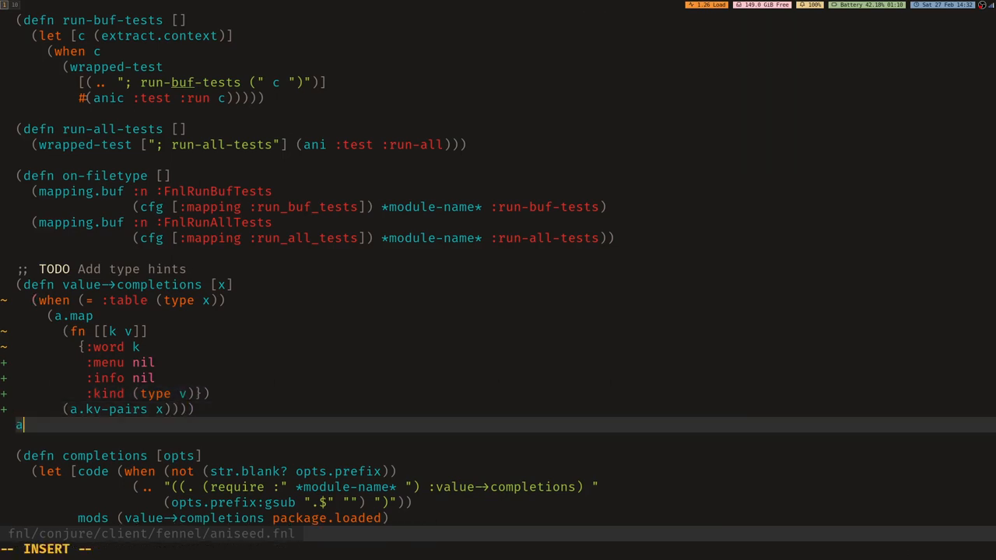
{"action": "type", "text": "."}
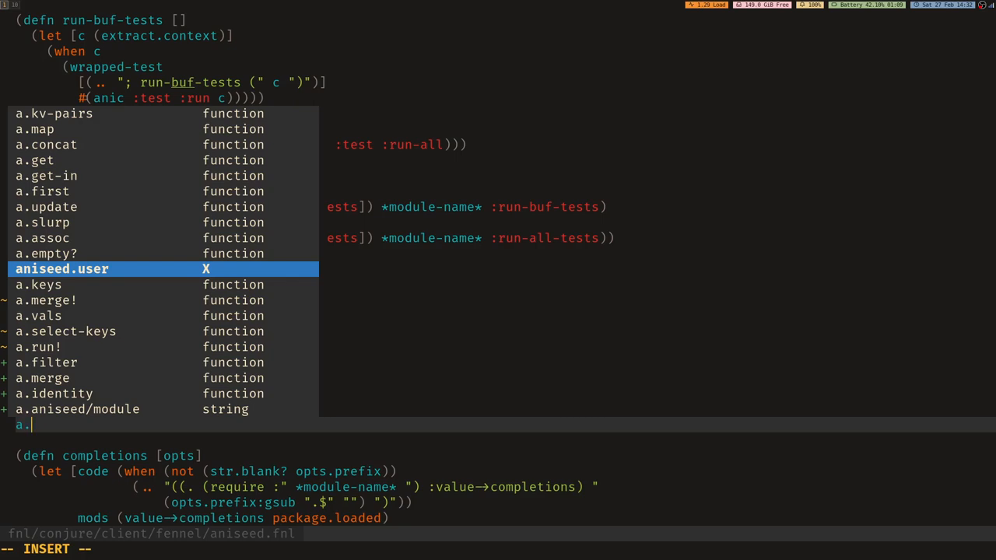
{"action": "key", "text": "Down"}
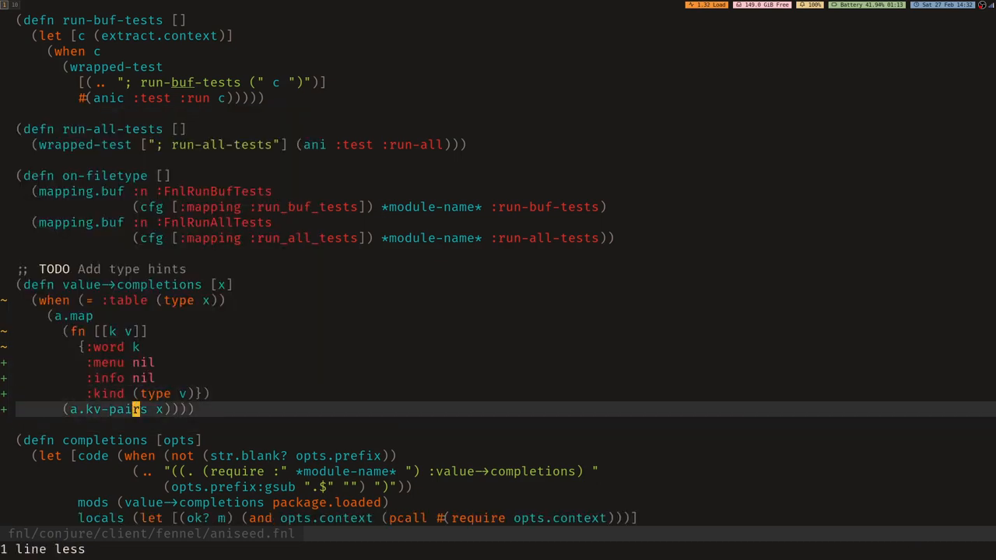
Step: Build (string.sub (type "foo") 1 1) to take the first letter of a value's type
{"action": "type", "text": "(type )"}
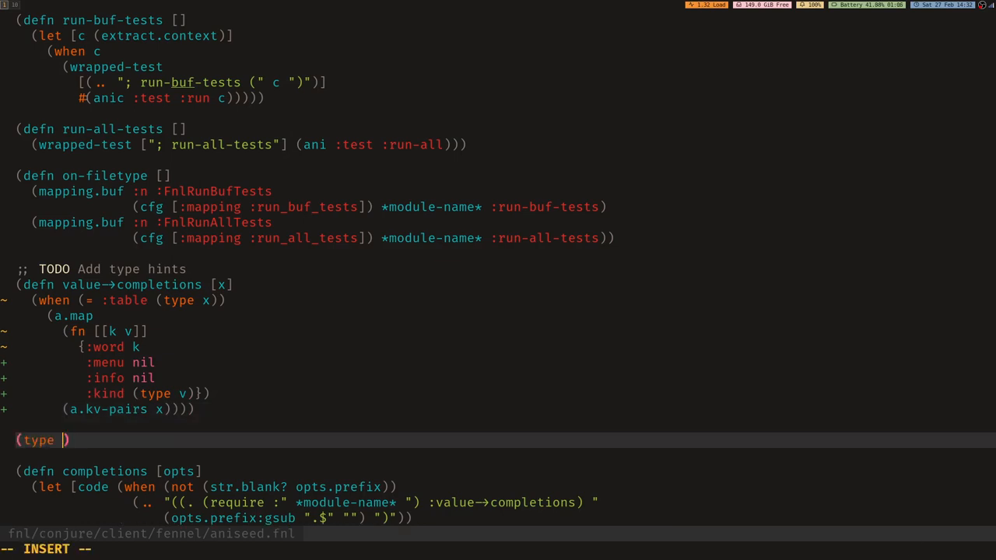
{"action": "type", "text": "foo\""}
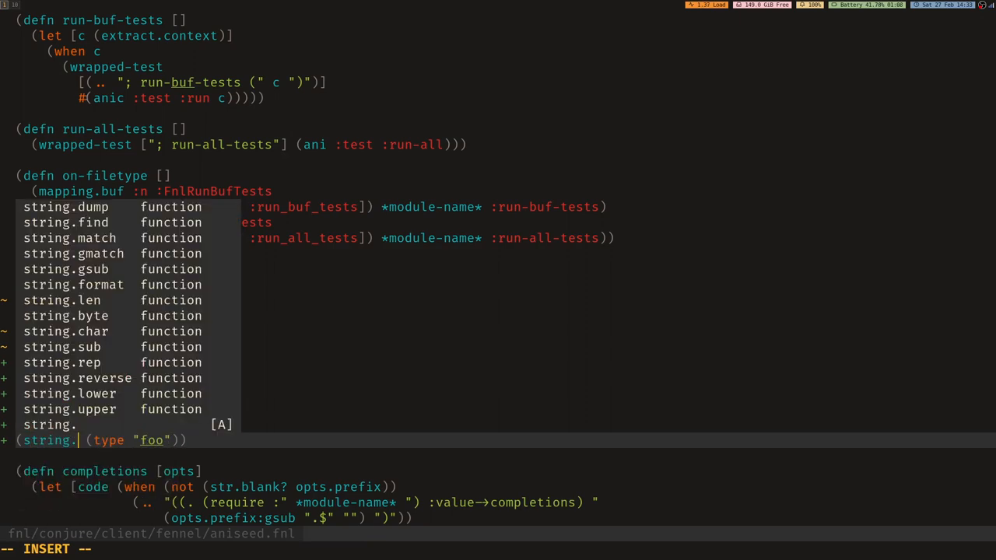
{"action": "type", "text": "sub"}
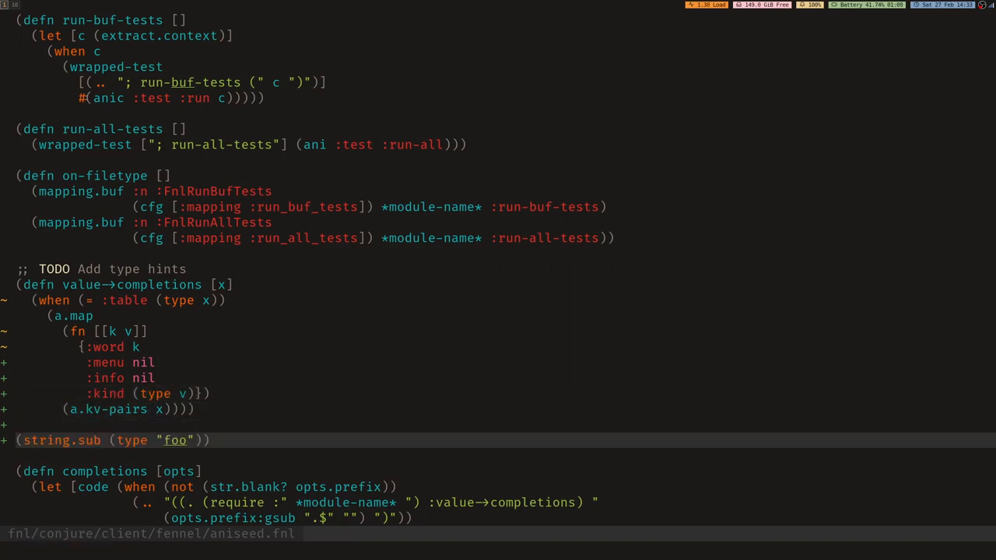
{"action": "type", "text": "1 1"}
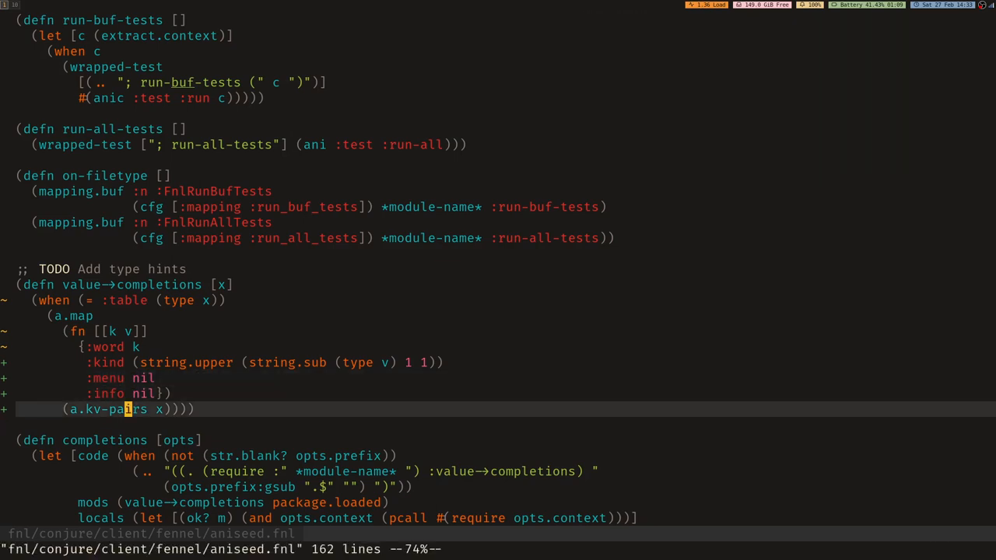
Step: Revert :kind to (type v) and type a. on a new line to preview typed completions
{"action": "type", "text": "."}
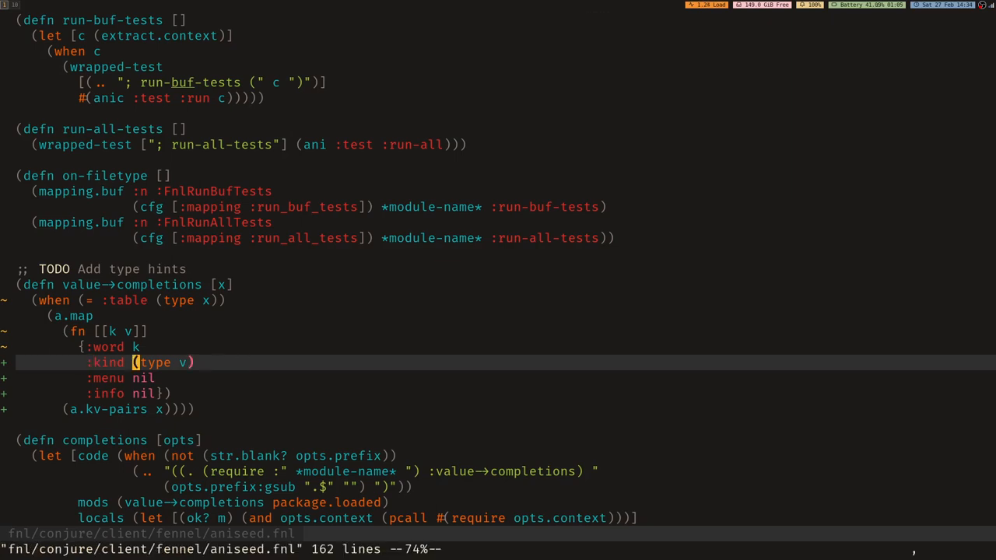
{"action": "key", "text": "o"}
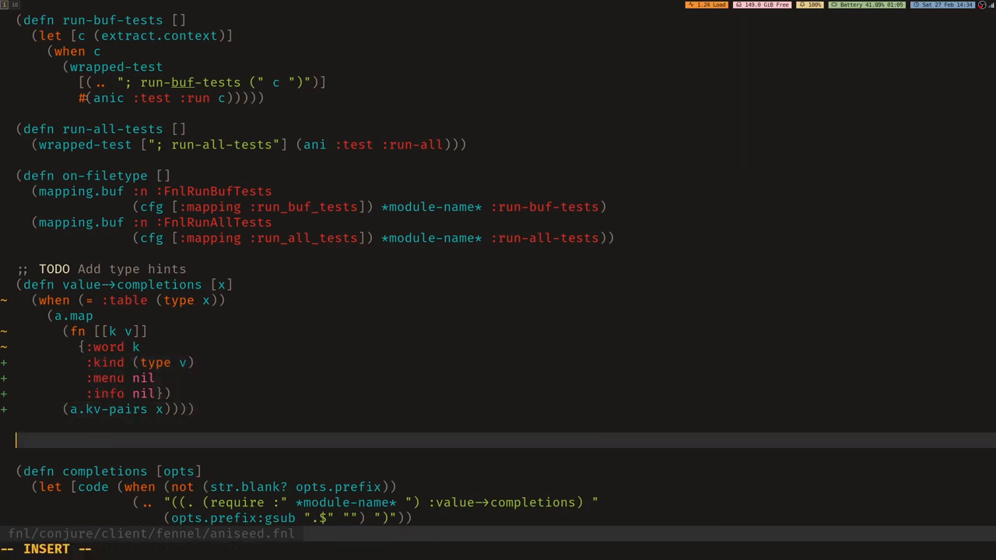
{"action": "type", "text": "a."}
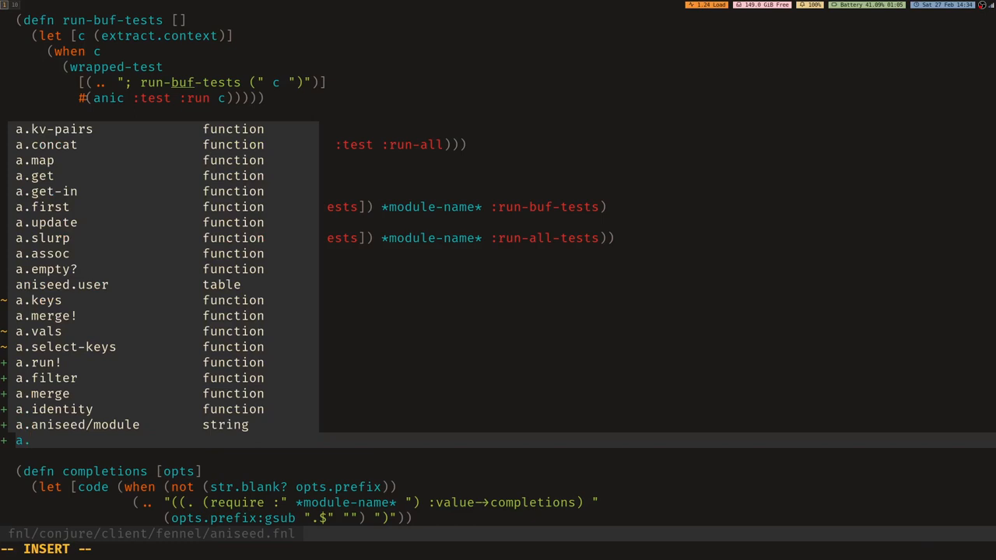